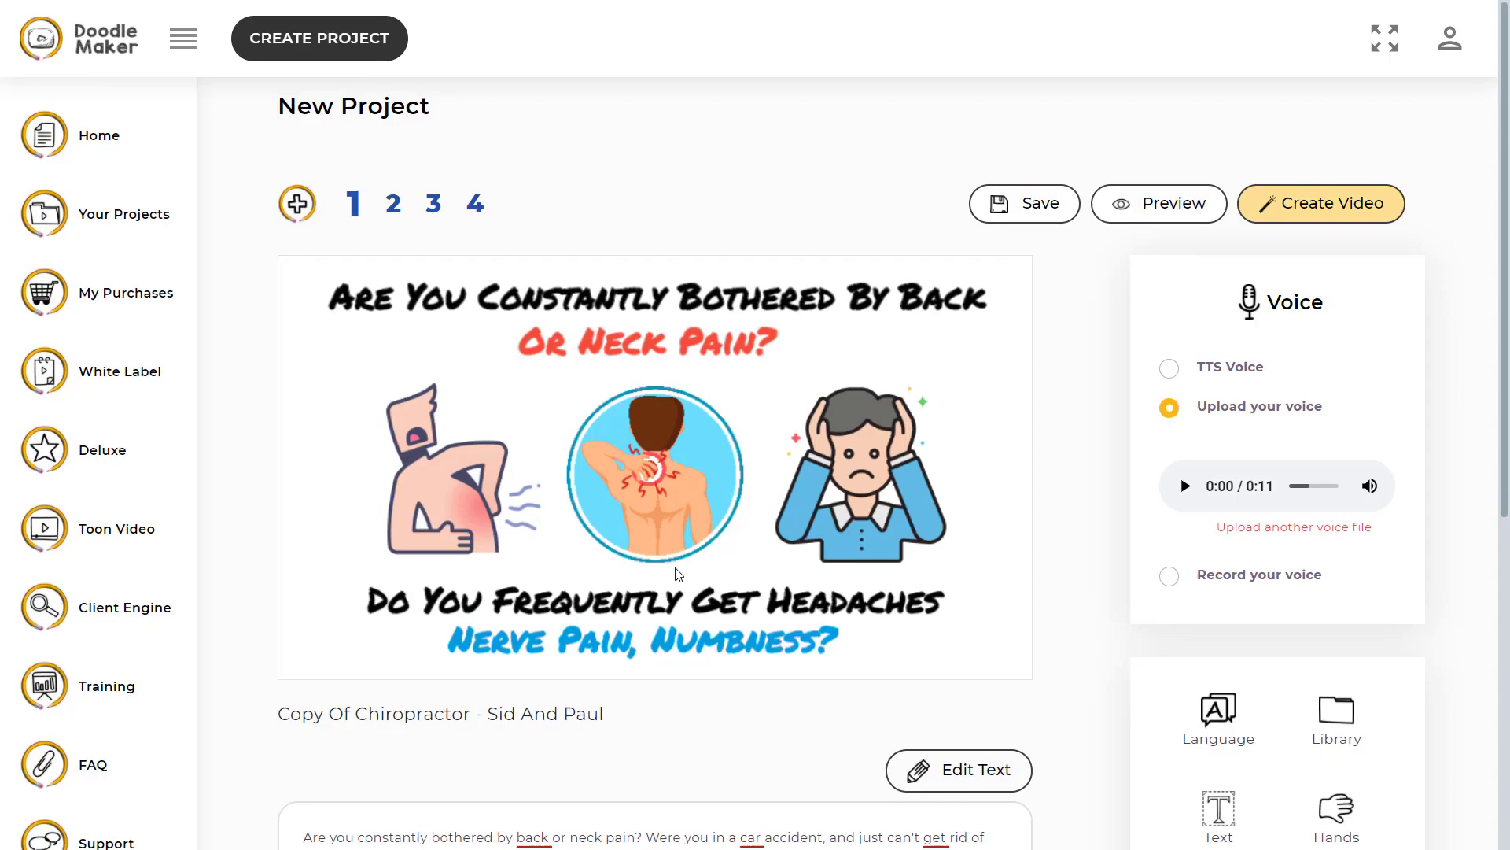
# Reveal the Soundtracks panel and expand the 'Select a soundtrack' list of tracks.
pyautogui.scroll(-3)
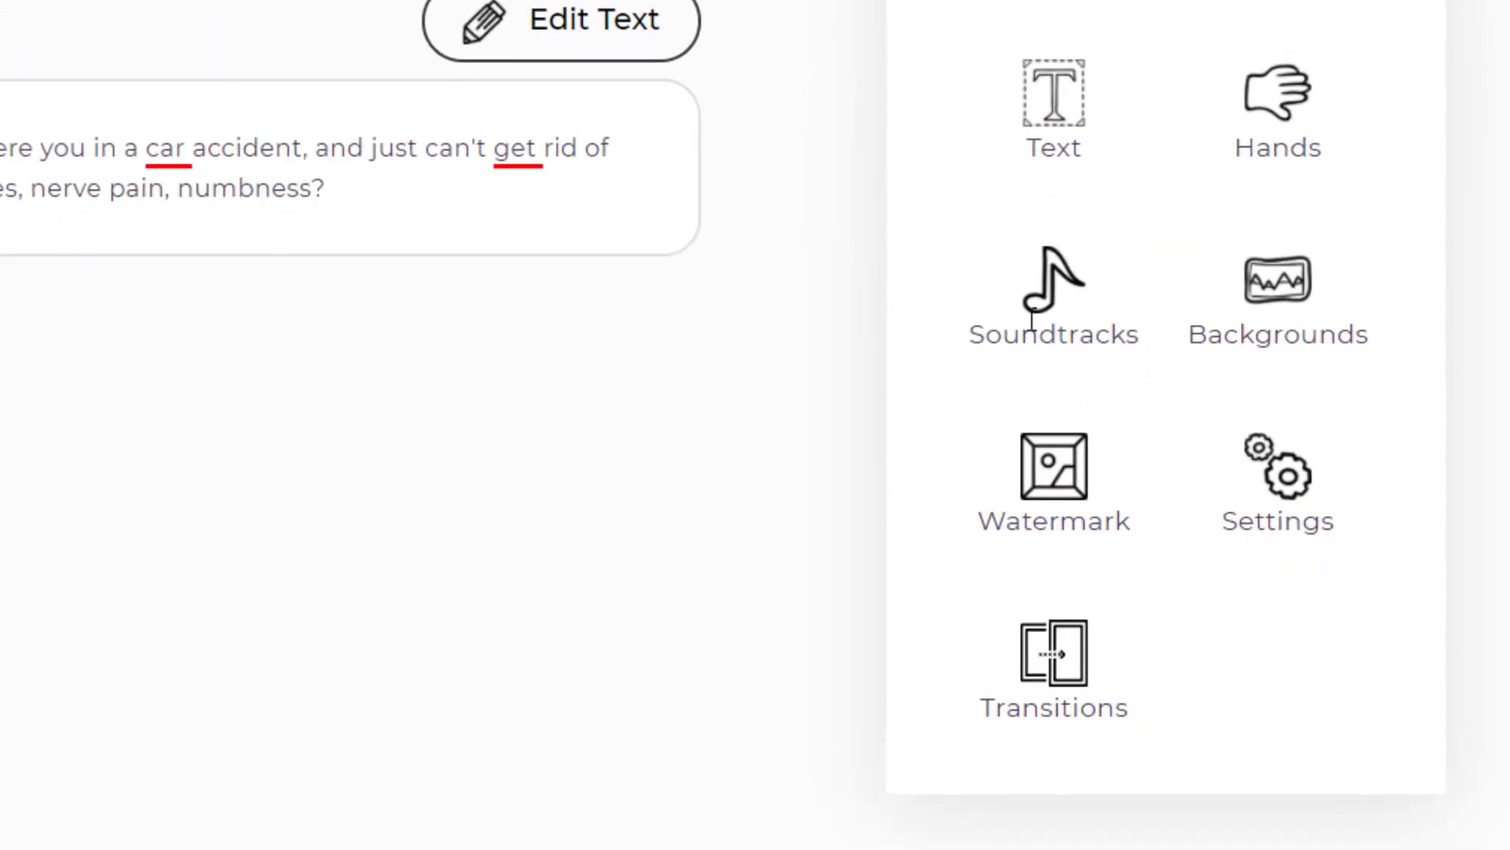
pyautogui.click(1052, 288)
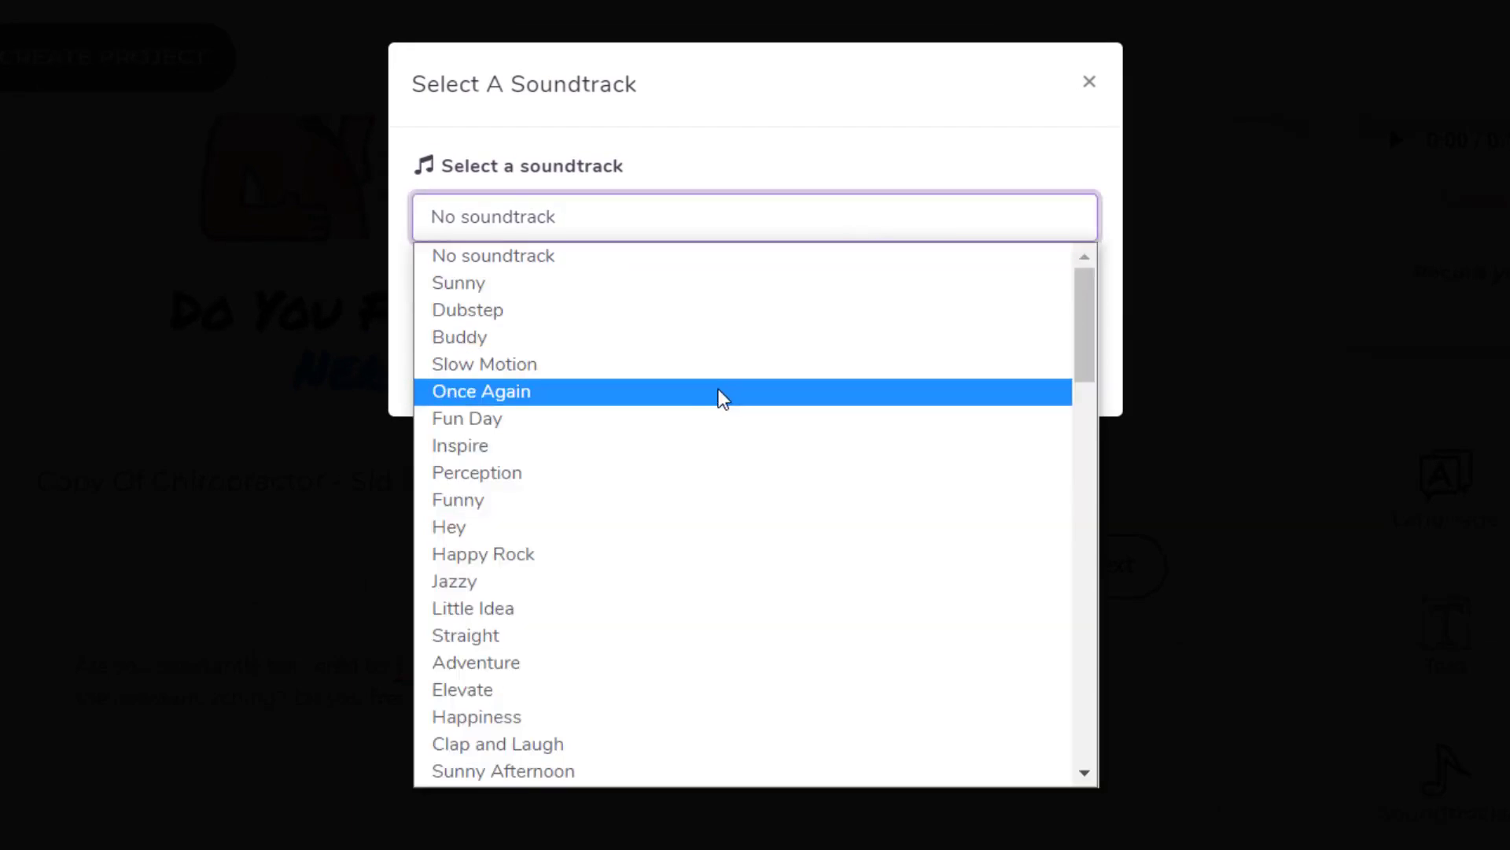
# Choose 'Fun Day' as the project soundtrack and confirm with Update.
pyautogui.click(466, 417)
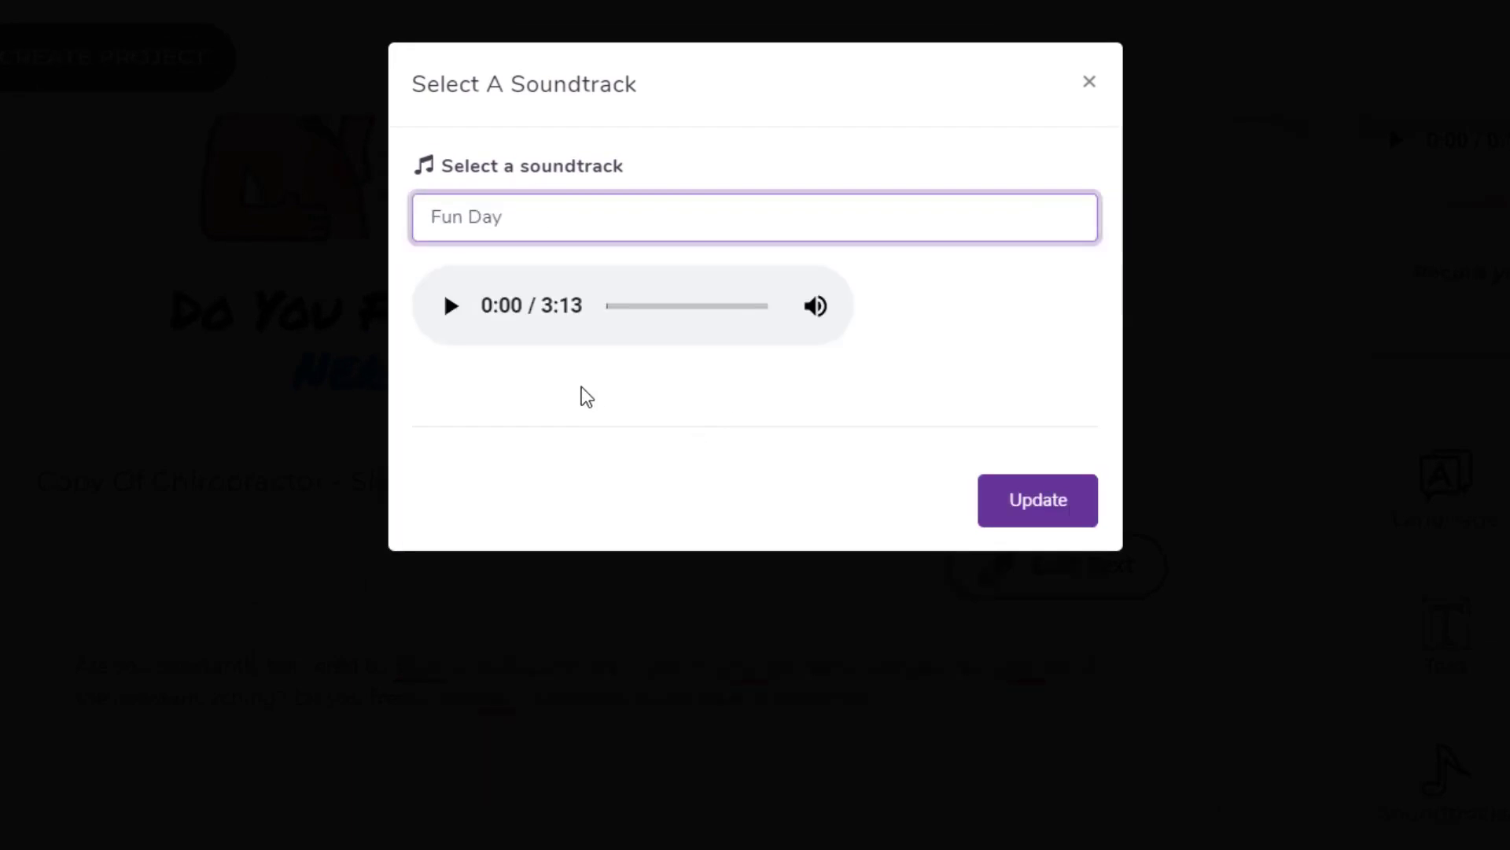
pyautogui.moveTo(544, 344)
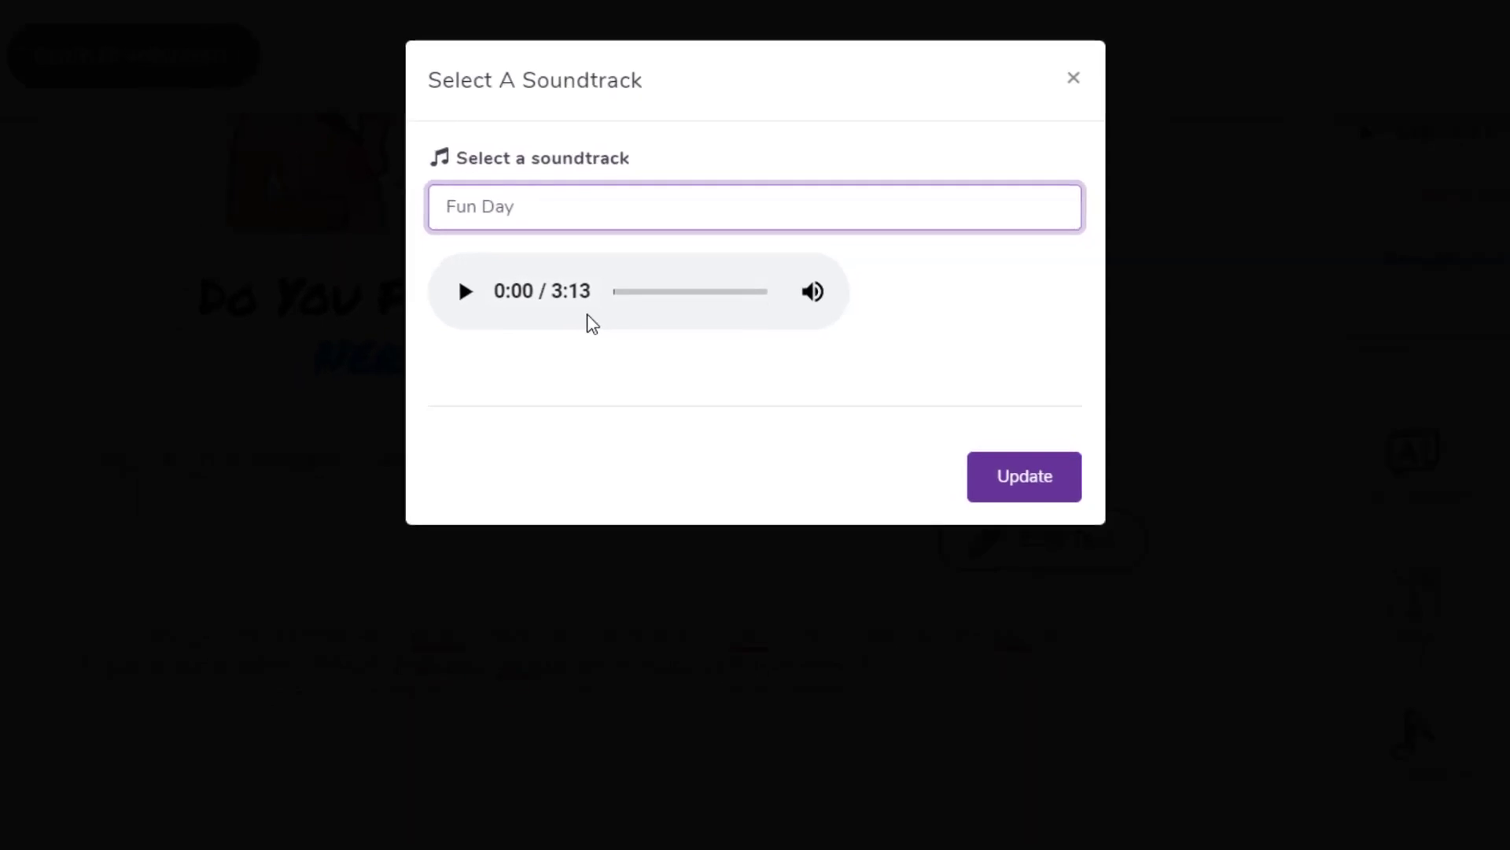
pyautogui.click(1023, 476)
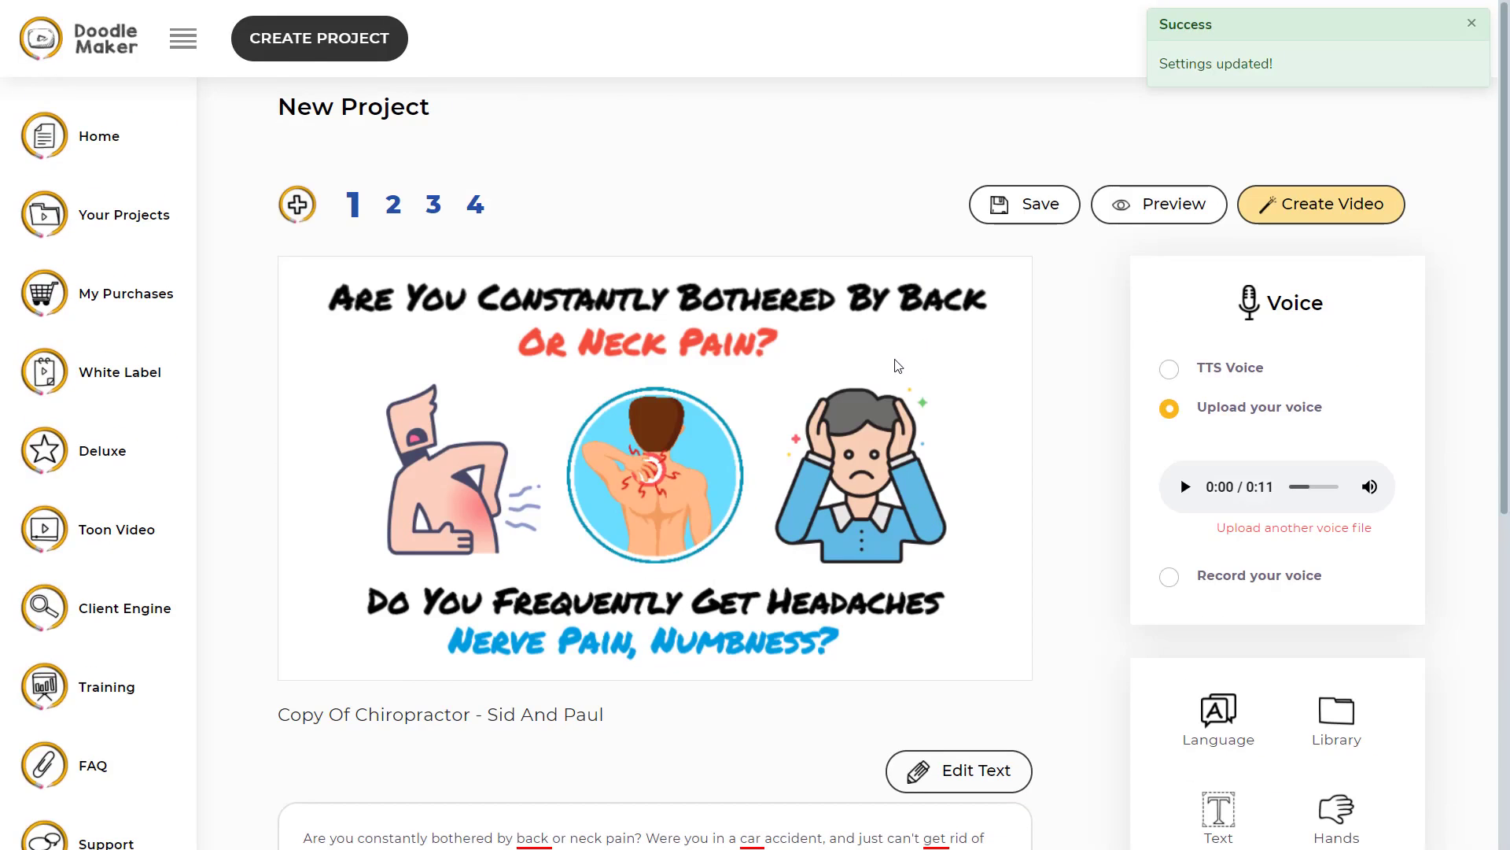
pyautogui.click(1158, 204)
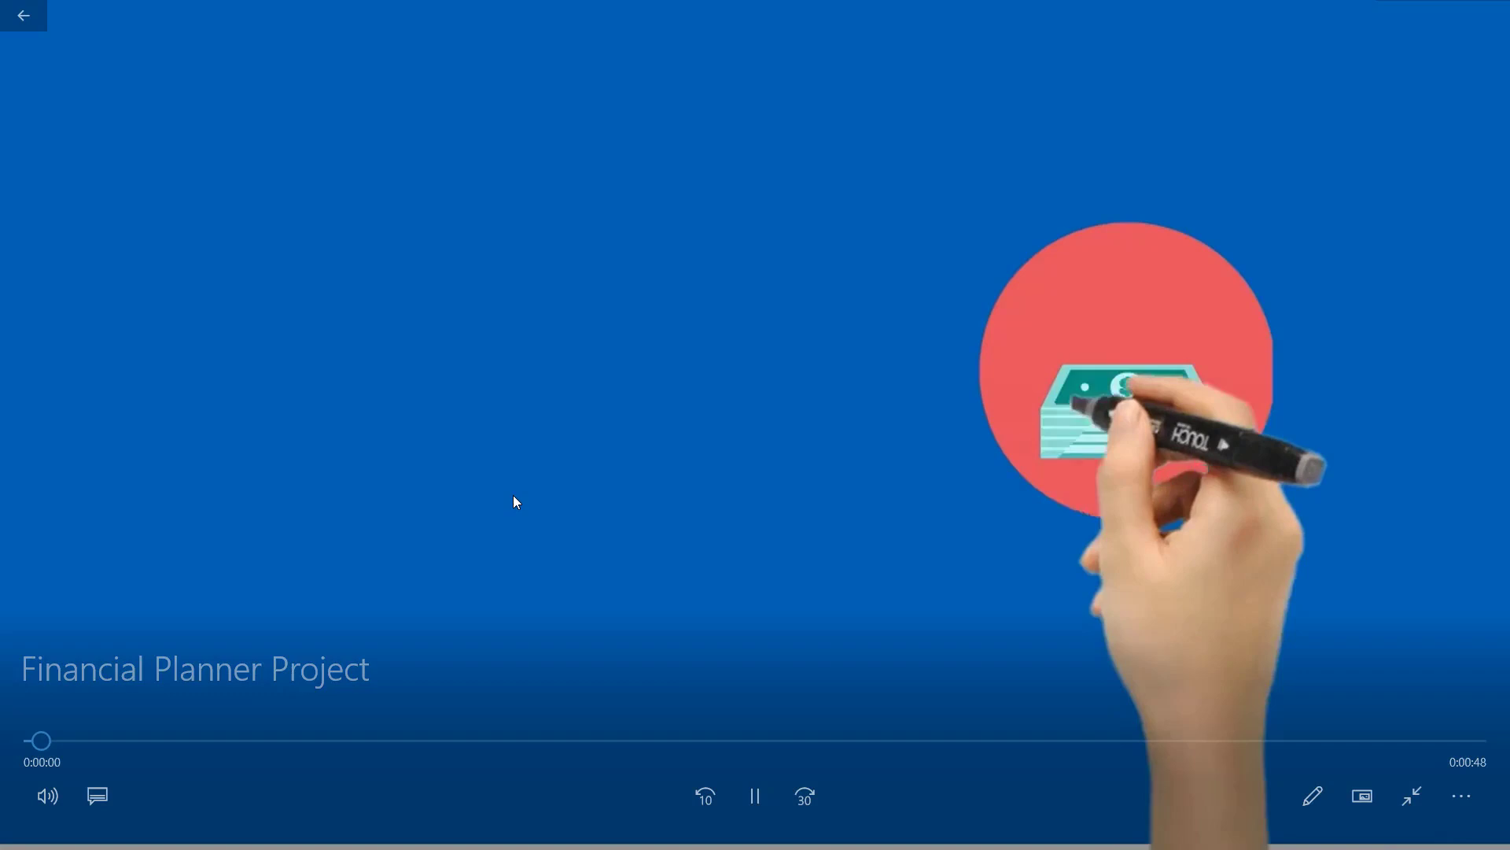
pyautogui.click(755, 795)
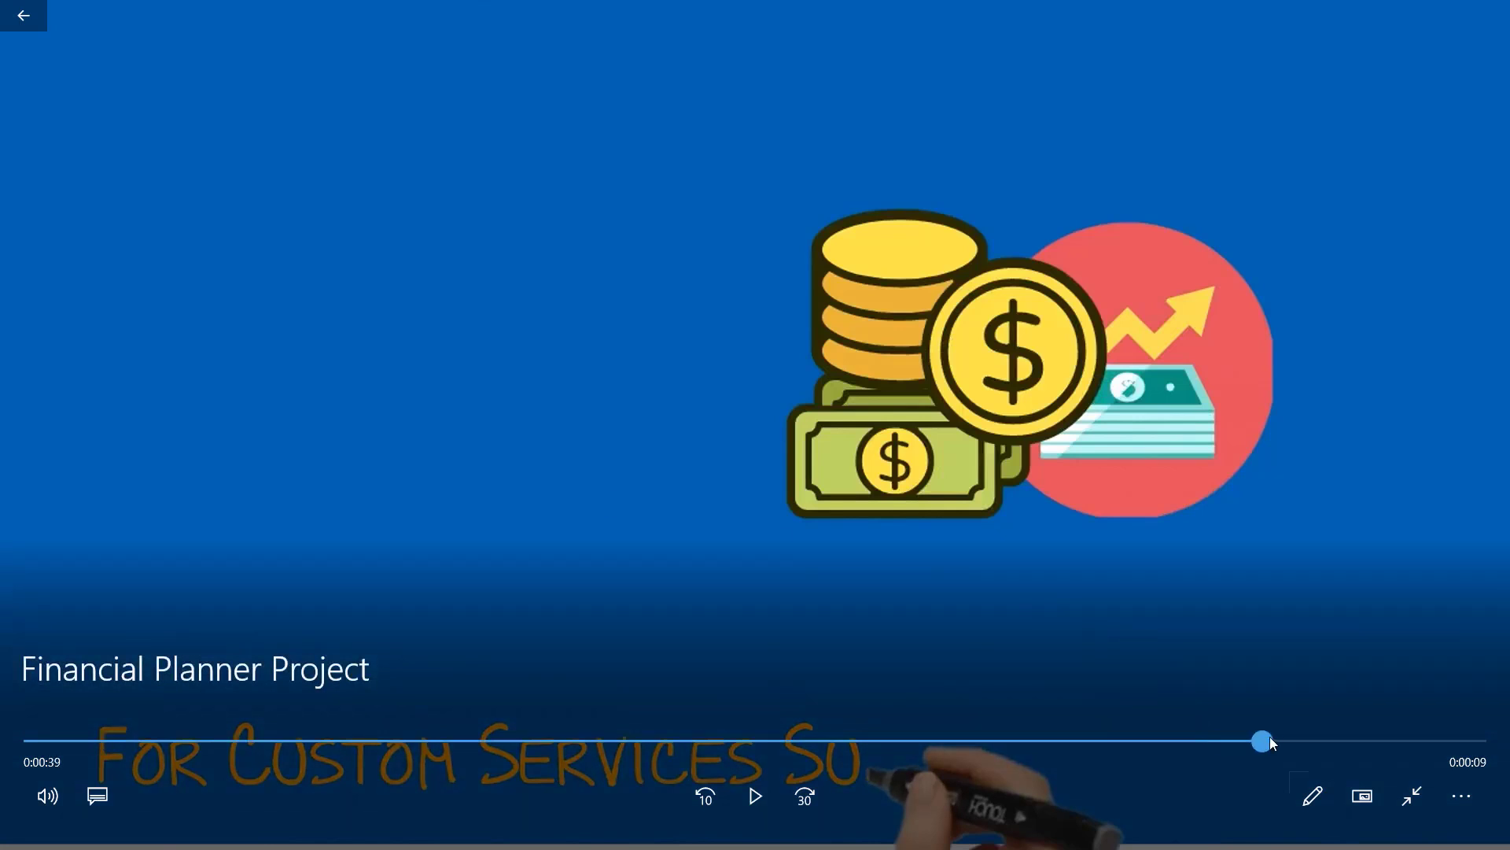
pyautogui.click(24, 14)
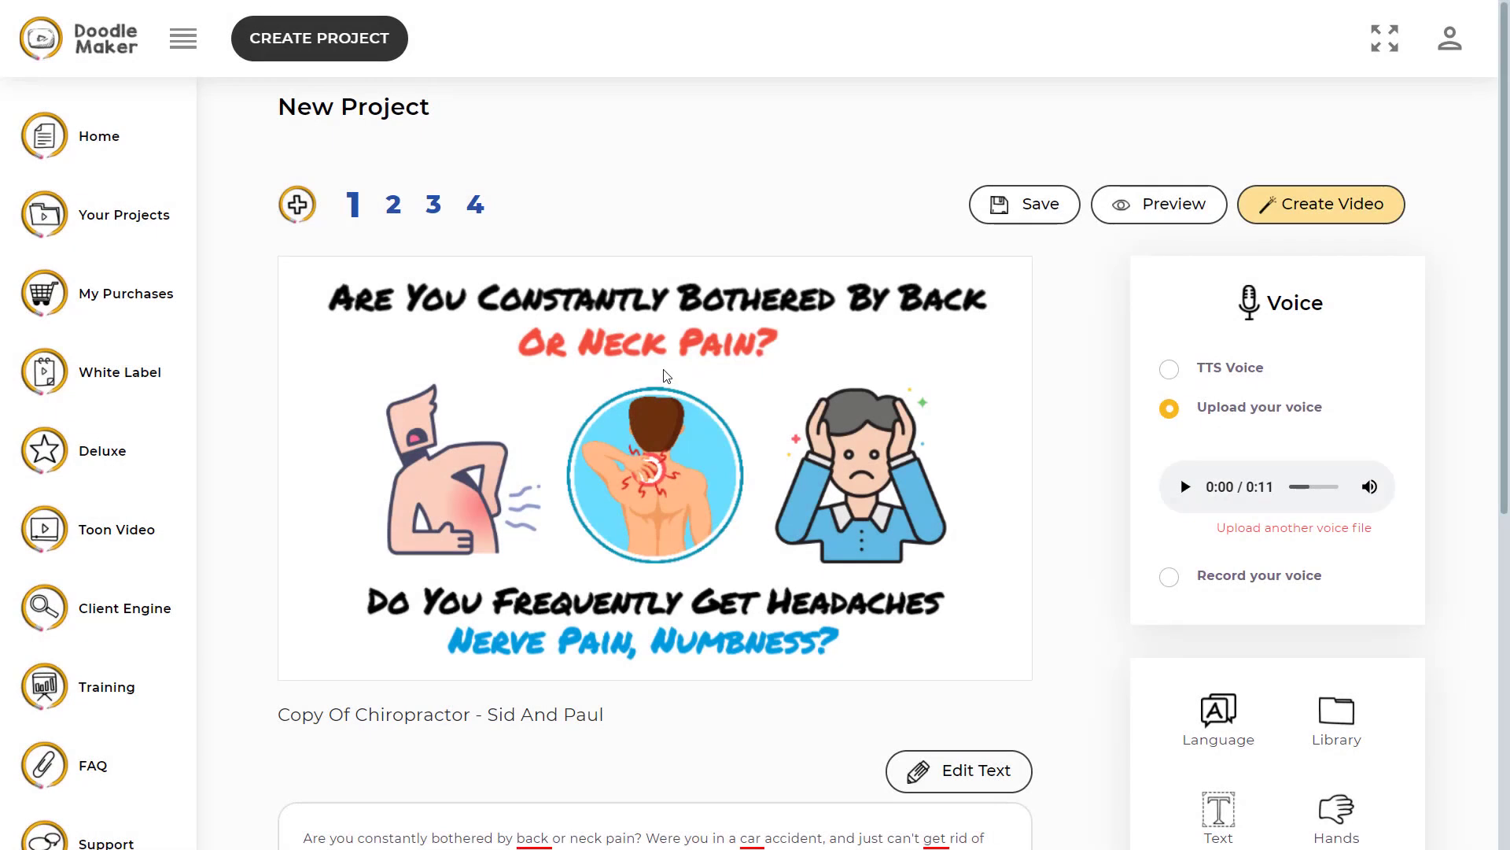